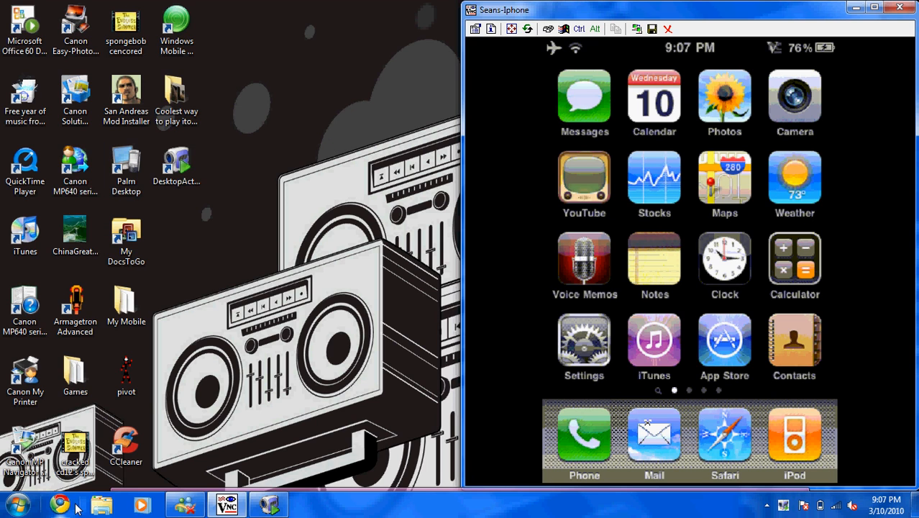
- Briefly use the web browser, then hide it to return to the desktop
{"action": "left_click", "coordinate": [59, 503]}
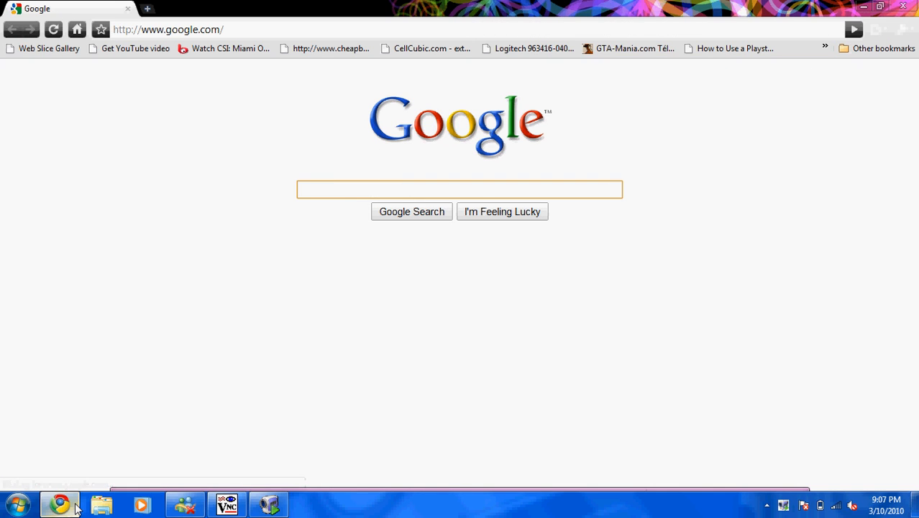
{"action": "type", "text": "pd"}
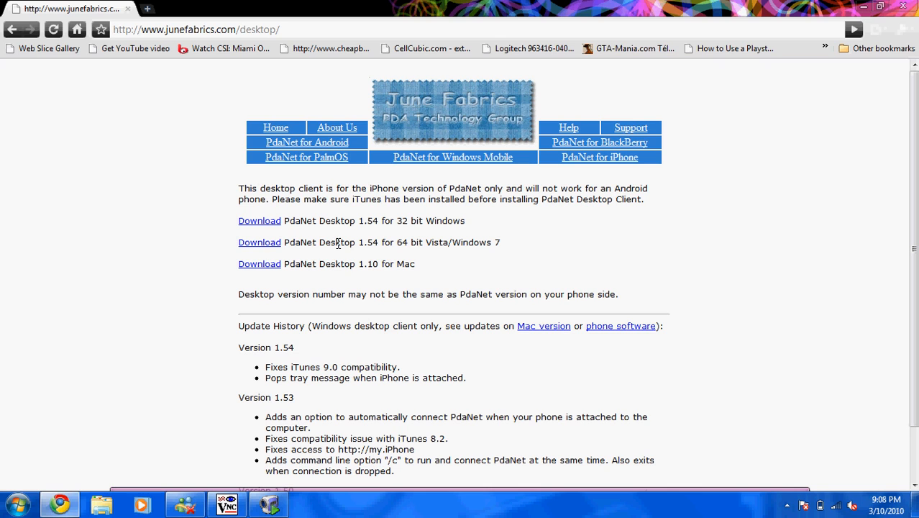
{"action": "left_click_drag", "start_coordinate": [366, 264], "coordinate": [414, 264]}
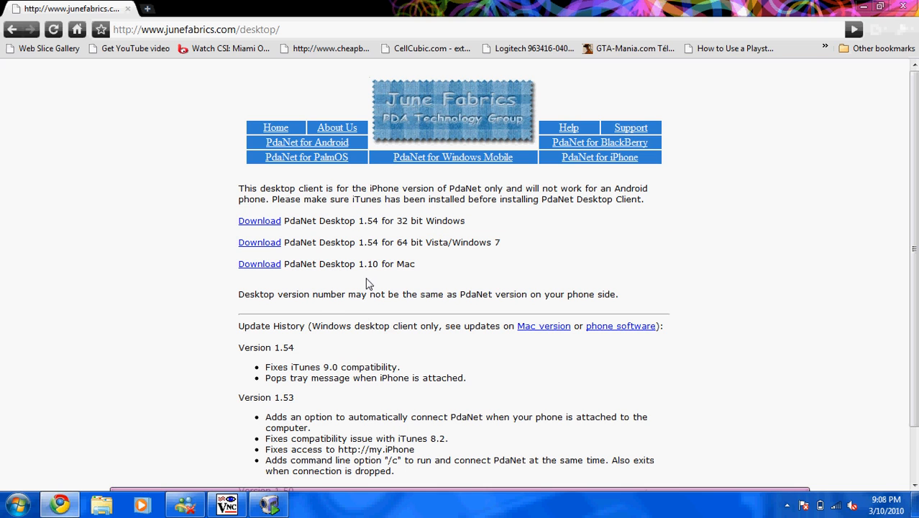
{"action": "left_click", "coordinate": [260, 242]}
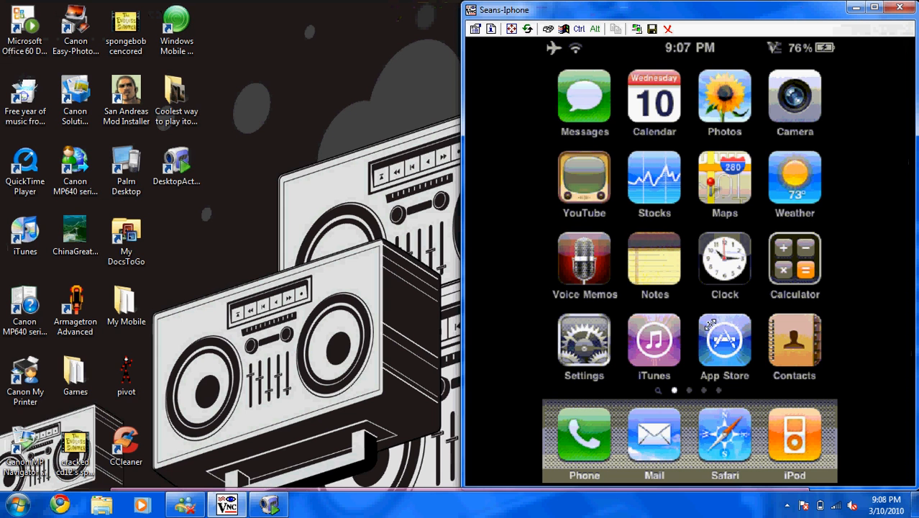
- Show the hidden tray icons and swipe the iPhone home screen to its second page
{"action": "left_click", "coordinate": [786, 505]}
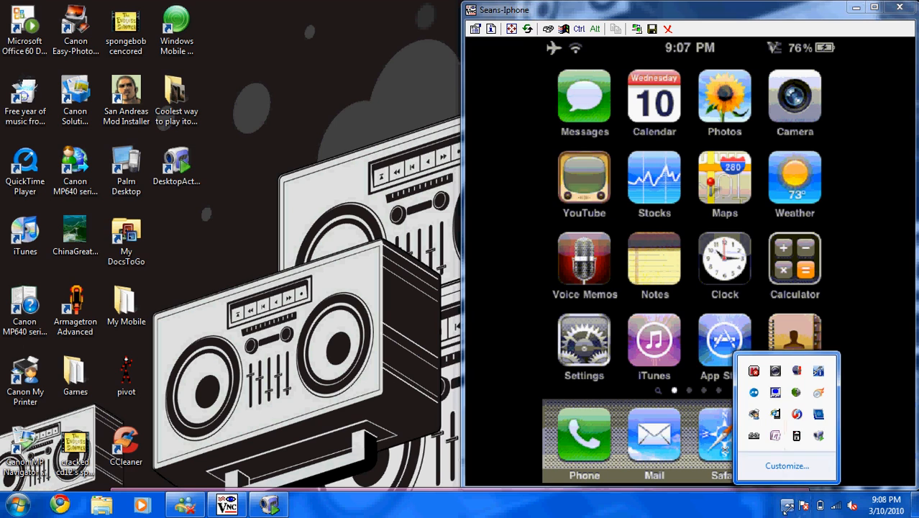
{"action": "mouse_move", "coordinate": [754, 392]}
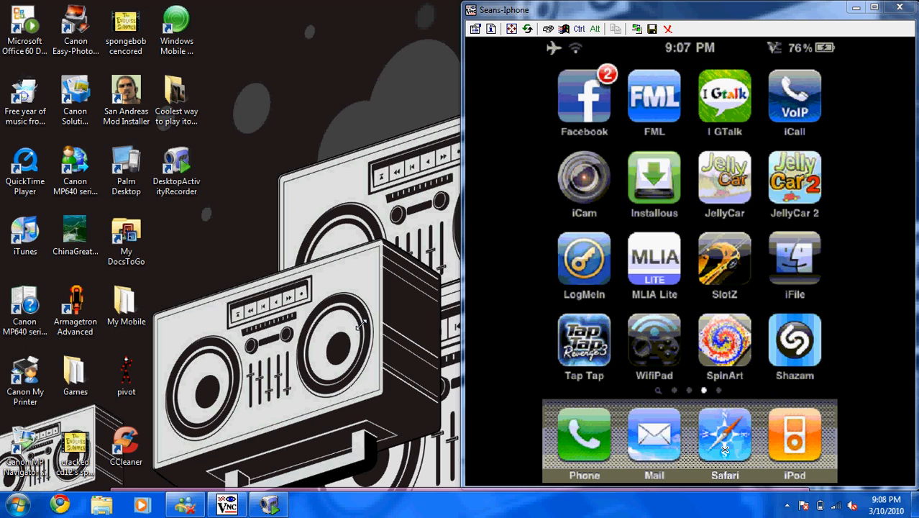
{"action": "scroll", "scroll_direction": "left", "scroll_amount": 3}
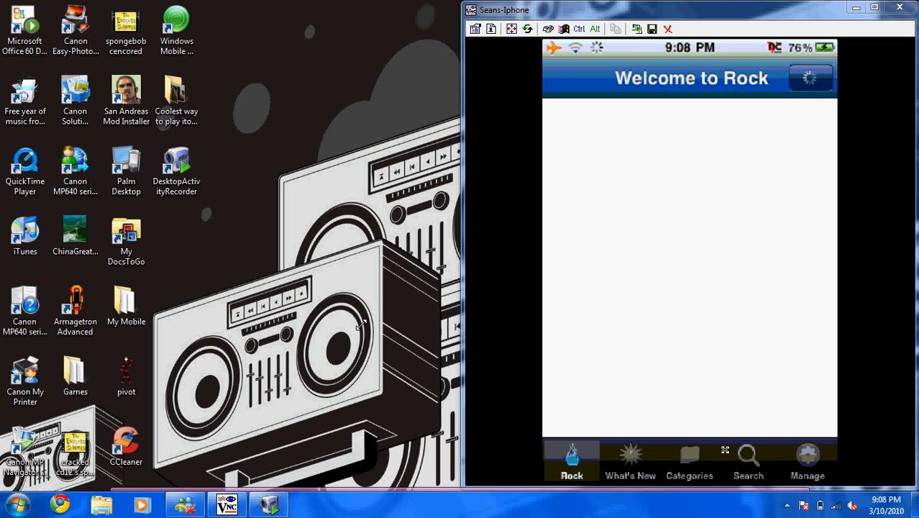
{"action": "mouse_move", "coordinate": [385, 336]}
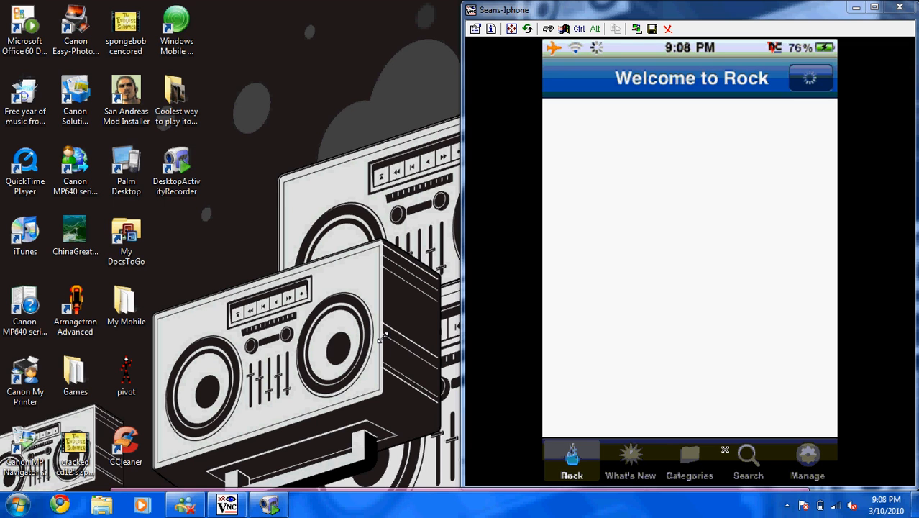
- Search Rock's app store for 'pdanet'
{"action": "left_click", "coordinate": [748, 460]}
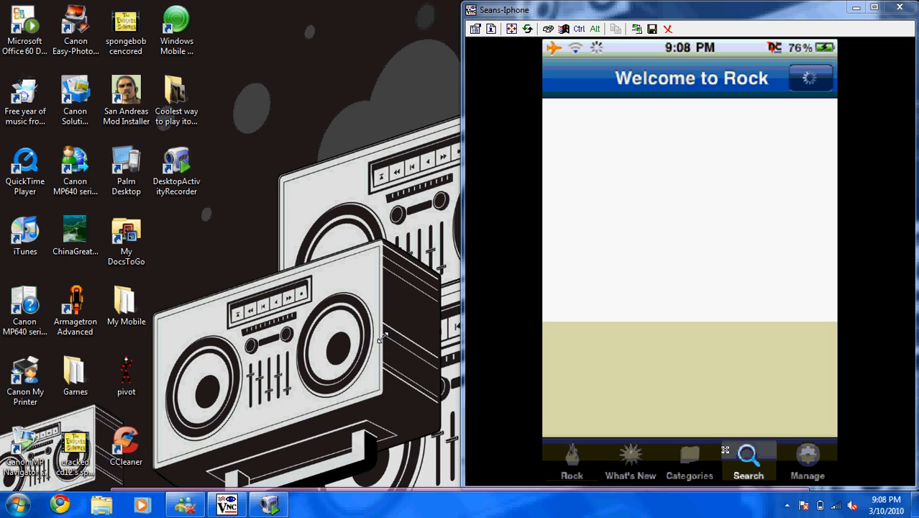
{"action": "left_click", "coordinate": [748, 460]}
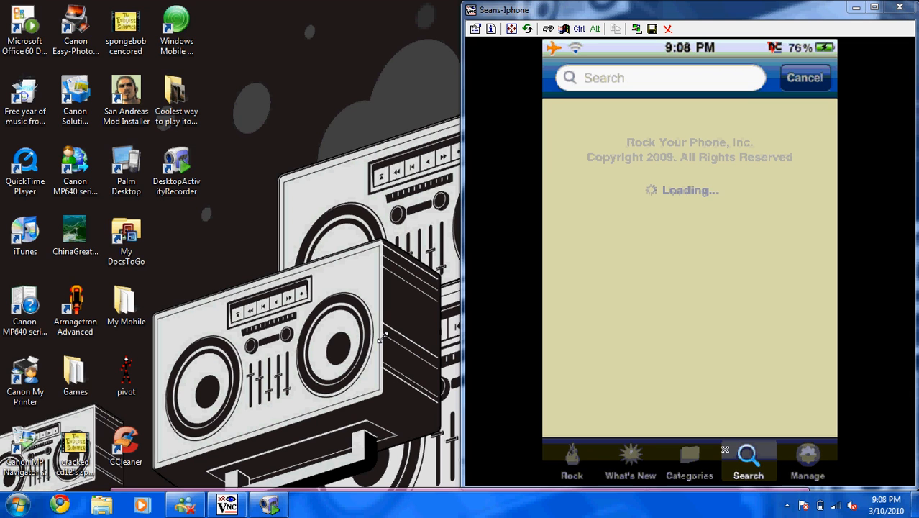
{"action": "type", "text": "pdanet"}
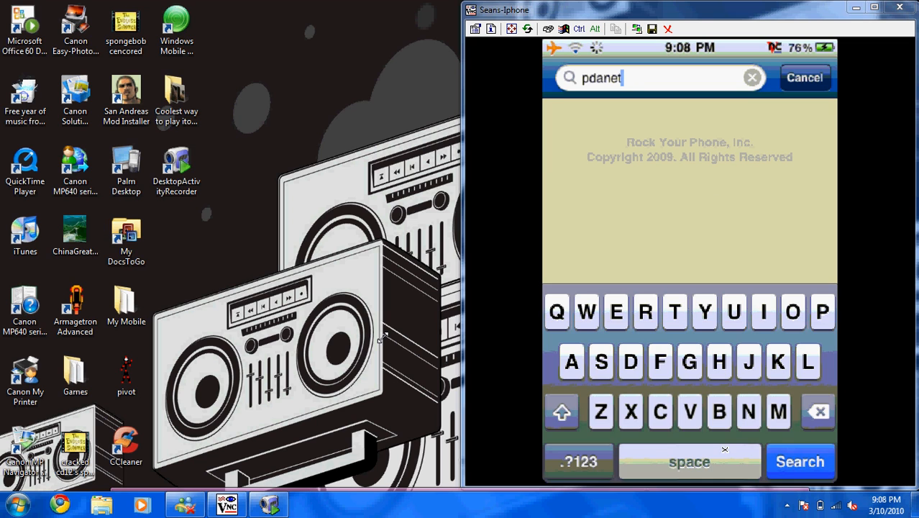
{"action": "left_click", "coordinate": [800, 460]}
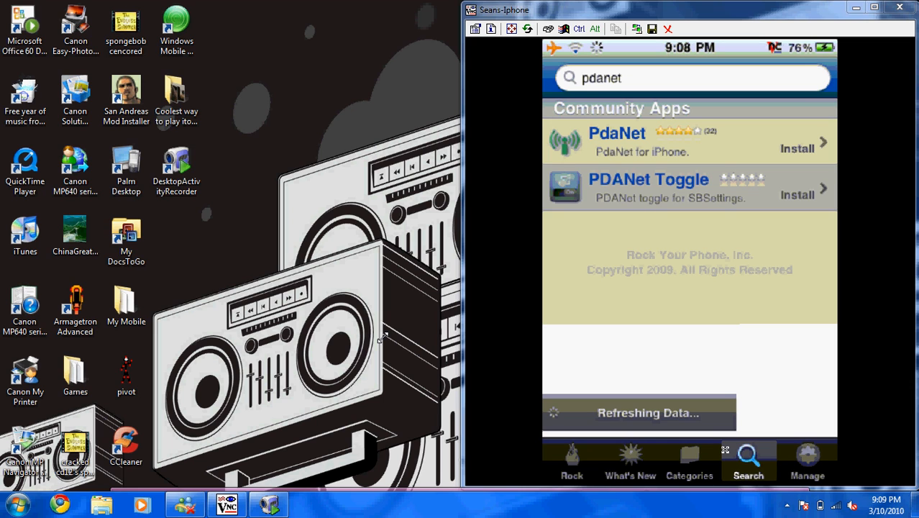
- Install PdaNet 1.61 by June Fabrics Tech from the Community Apps results and confirm
{"action": "left_click", "coordinate": [615, 143]}
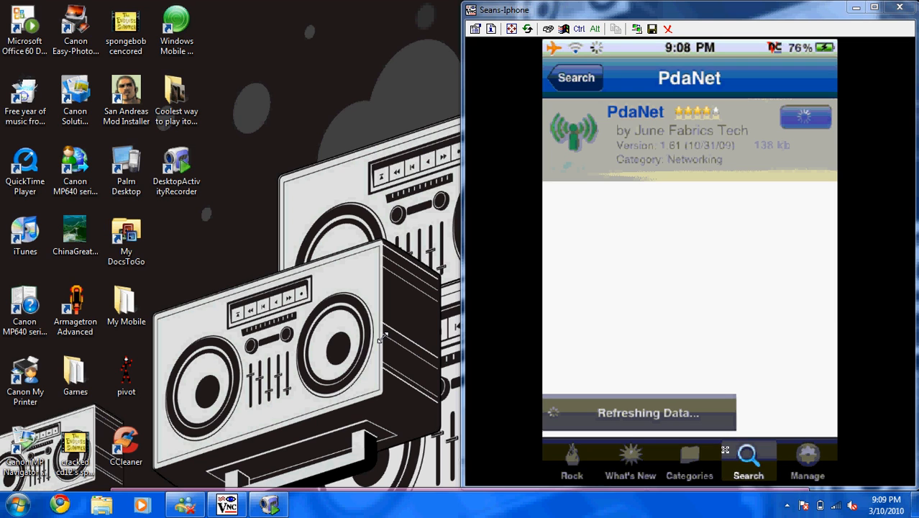
{"action": "left_click", "coordinate": [806, 117]}
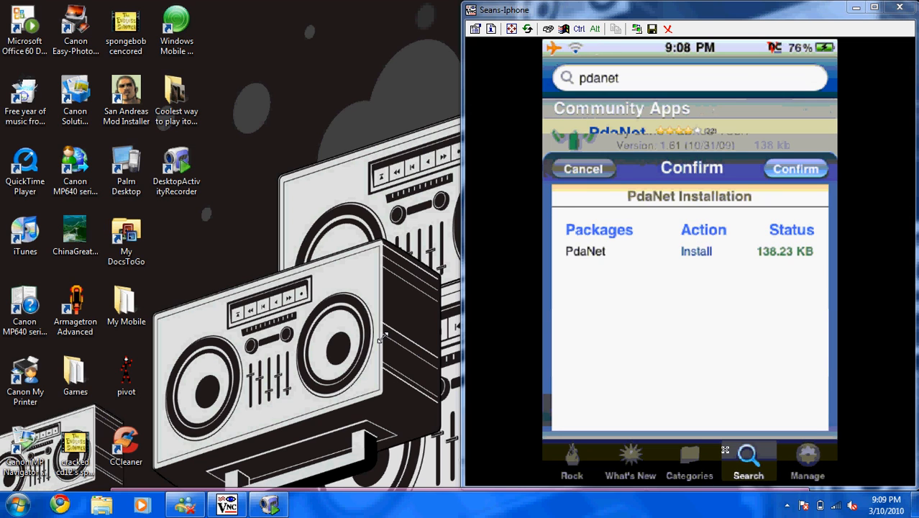
{"action": "left_click", "coordinate": [795, 169]}
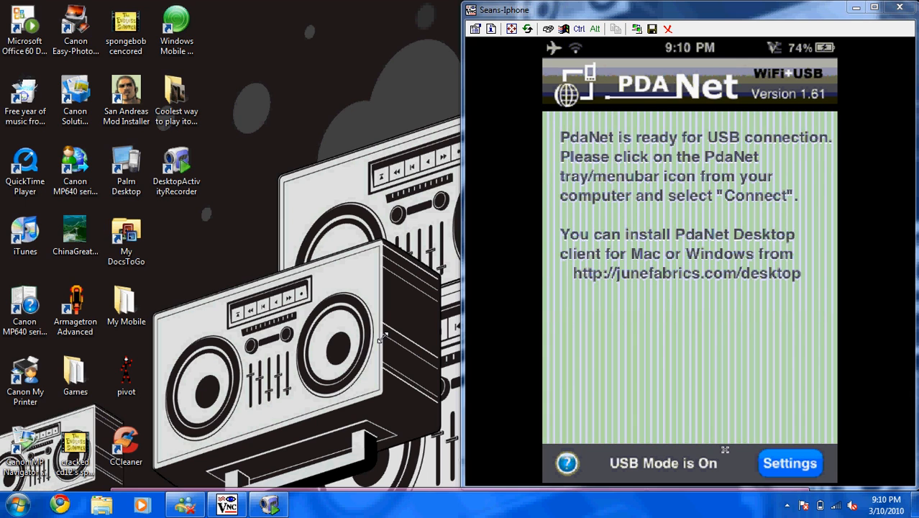
- In PdaNet settings, try WiFi Router Mode, return to USB Mode and view Purchase or Register
{"action": "left_click", "coordinate": [789, 463]}
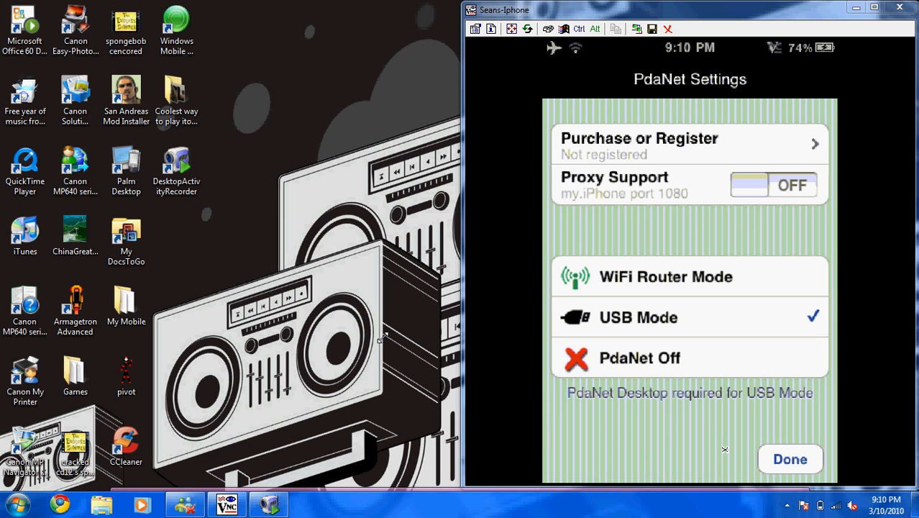
{"action": "left_click", "coordinate": [664, 276]}
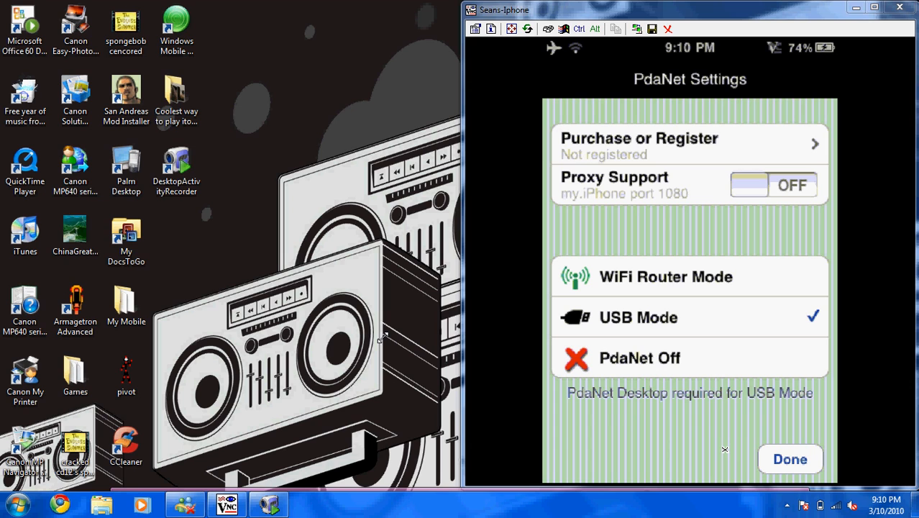
{"action": "left_click", "coordinate": [665, 276]}
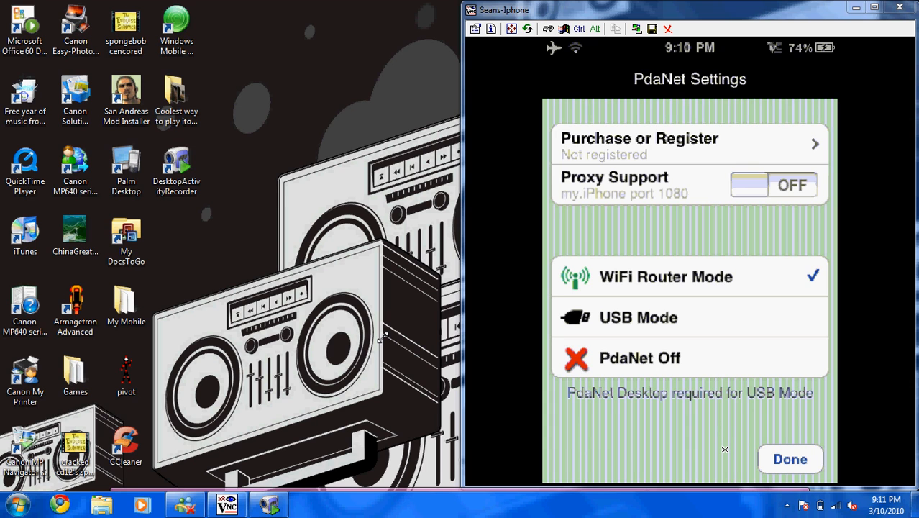
{"action": "left_click", "coordinate": [638, 318]}
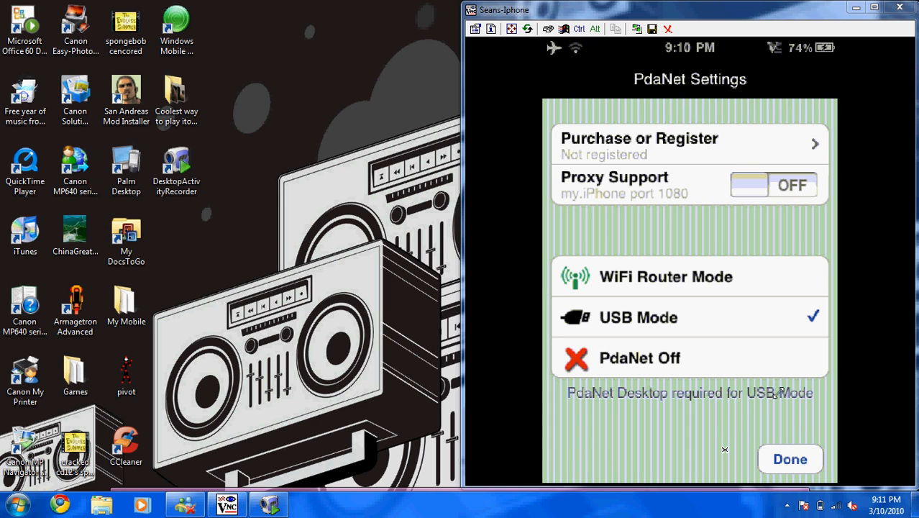
{"action": "left_click", "coordinate": [785, 505]}
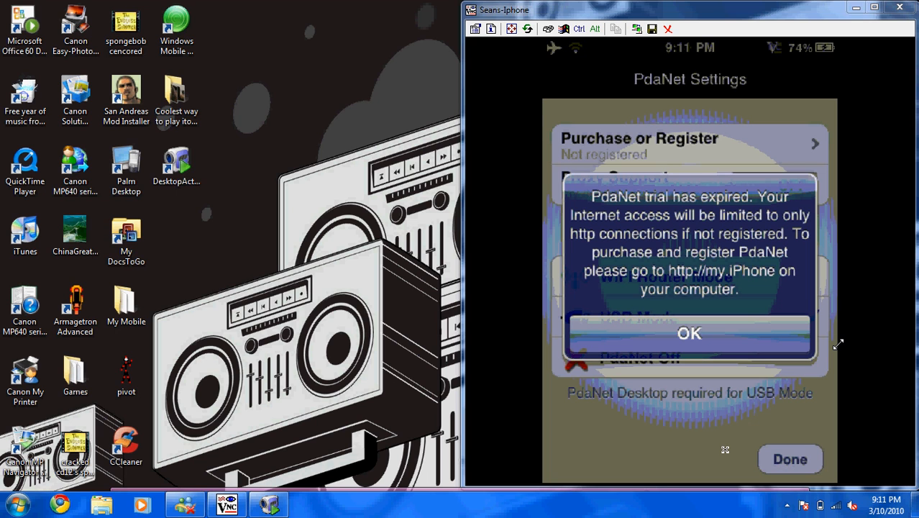
- Dismiss the trial-expired and registration notices and return to PdaNet's Computer Connected status screen
{"action": "left_click", "coordinate": [688, 334]}
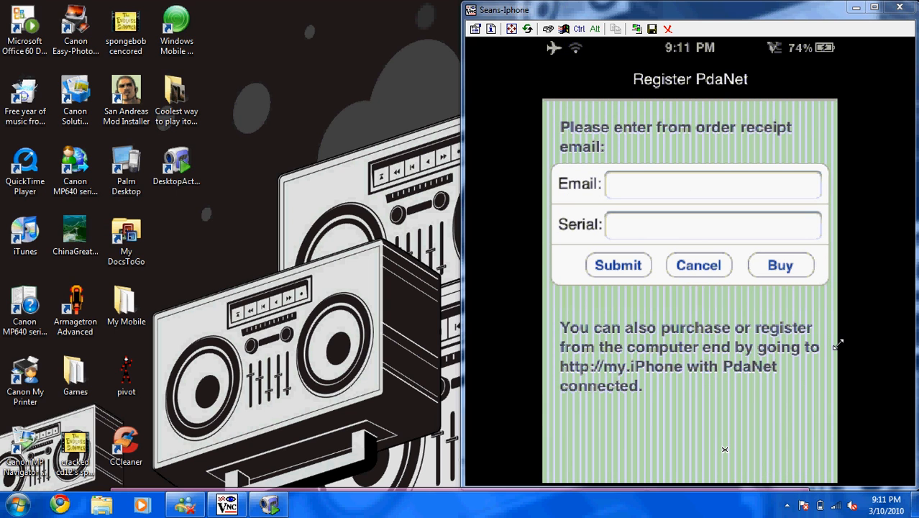
{"action": "left_click", "coordinate": [780, 264]}
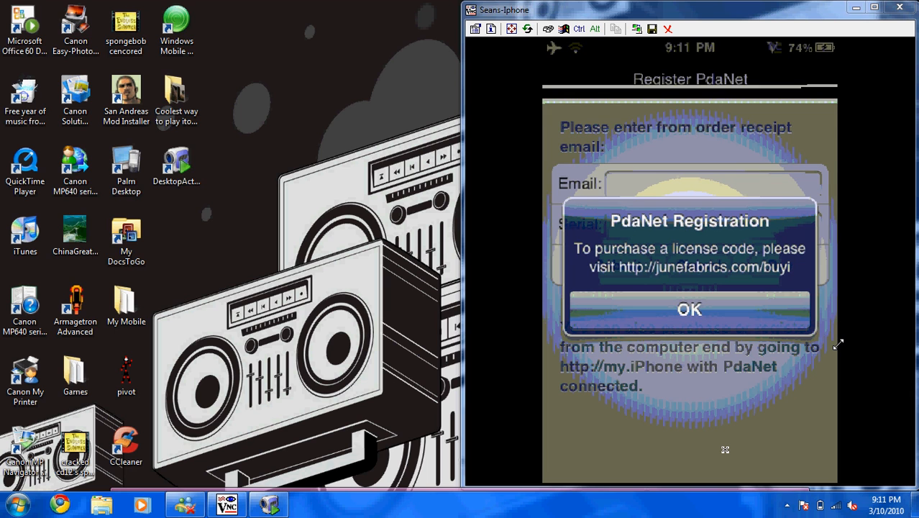
{"action": "left_click", "coordinate": [689, 309]}
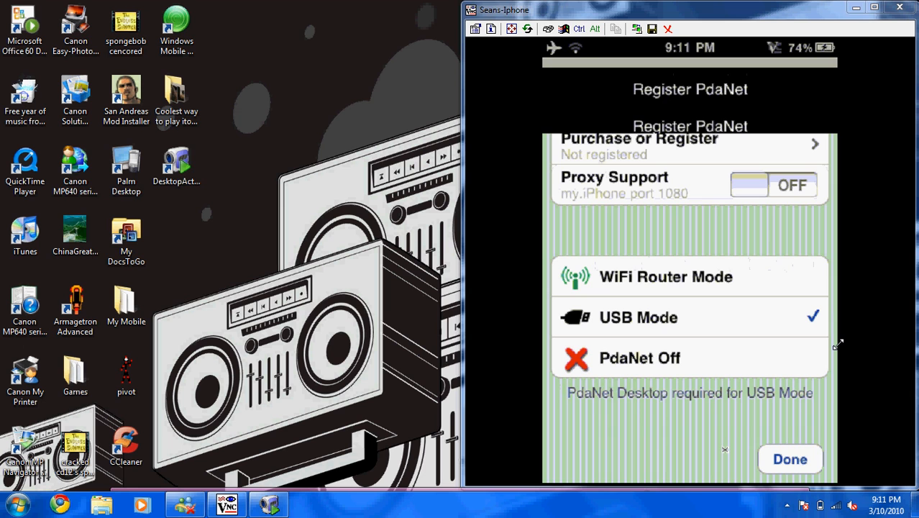
{"action": "left_click", "coordinate": [791, 459]}
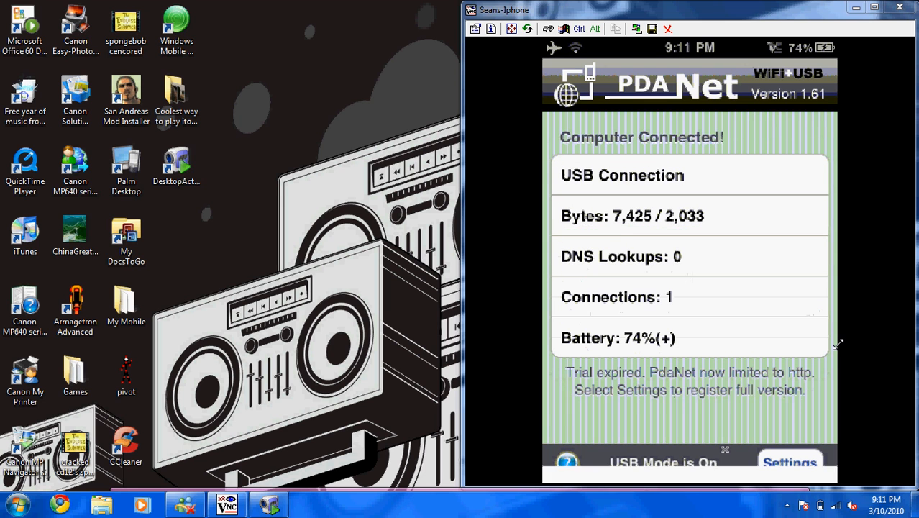
- In Mobile Safari, run a Google search for 'iPhone Internet tether'
{"action": "left_click", "coordinate": [790, 463]}
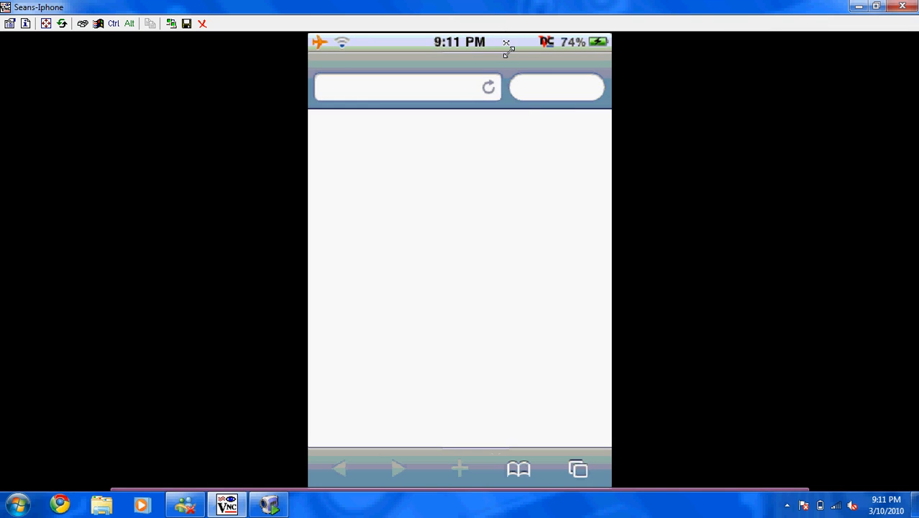
{"action": "left_click", "coordinate": [402, 88]}
{"action": "type", "text": "iPhone interne"}
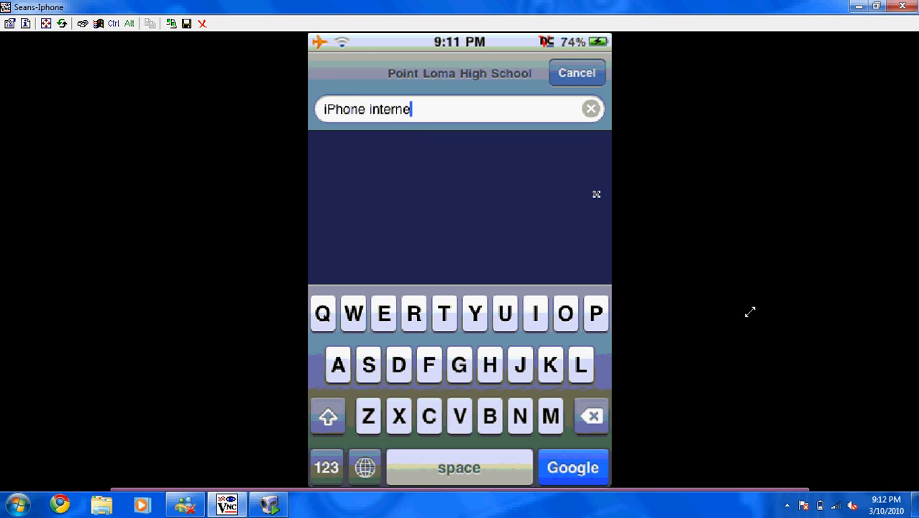
{"action": "left_click", "coordinate": [488, 313]}
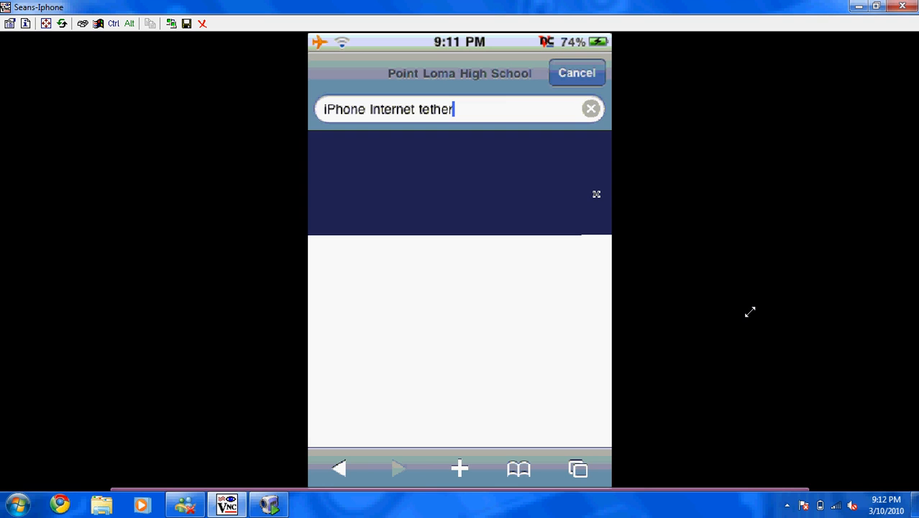
{"action": "key", "text": "enter"}
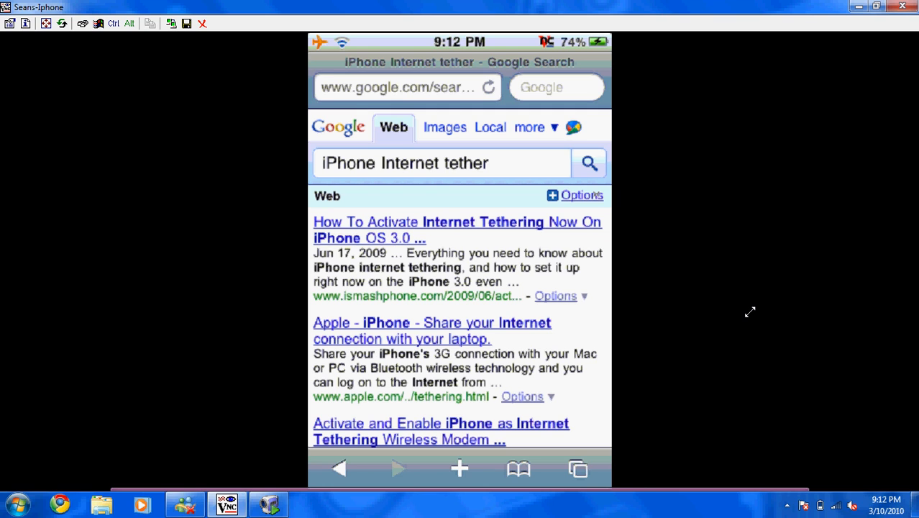
- Abandon the first tethering result and load the My Digital Life article further down instead
{"action": "left_click", "coordinate": [457, 230]}
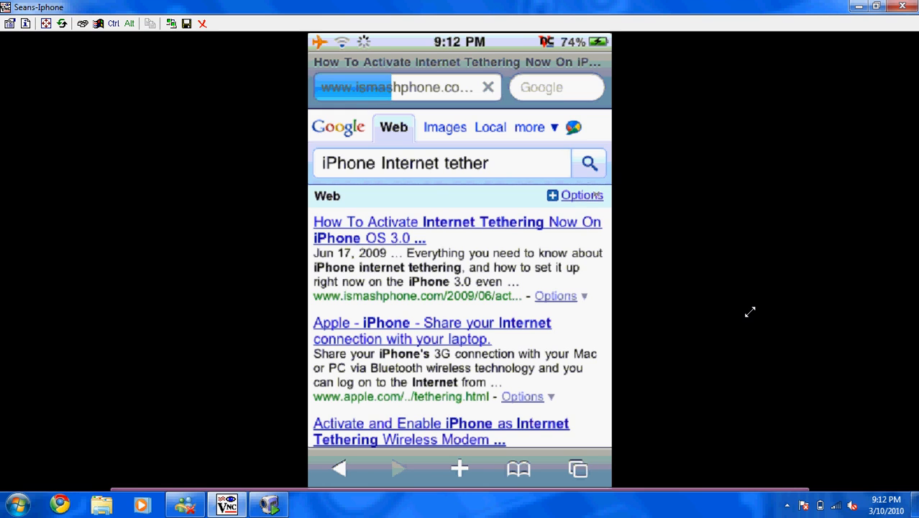
{"action": "left_click", "coordinate": [457, 221]}
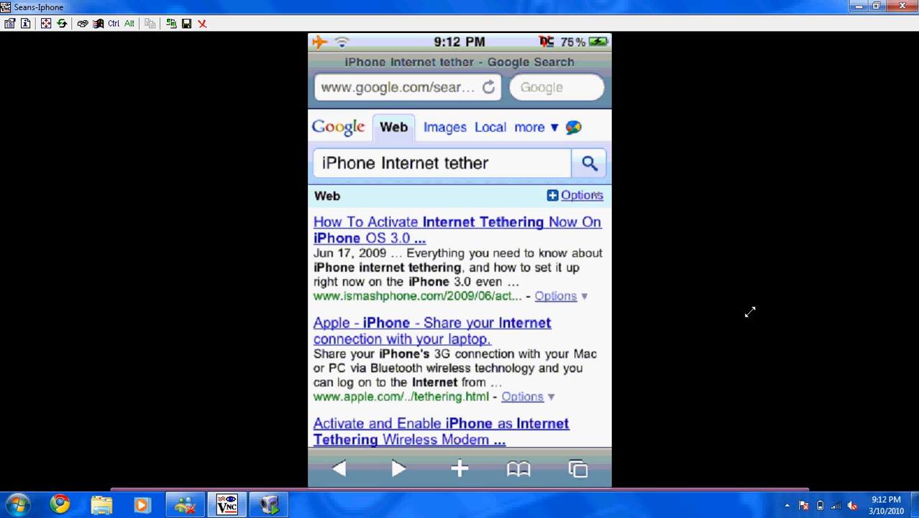
{"action": "scroll", "scroll_direction": "down", "scroll_amount": 3}
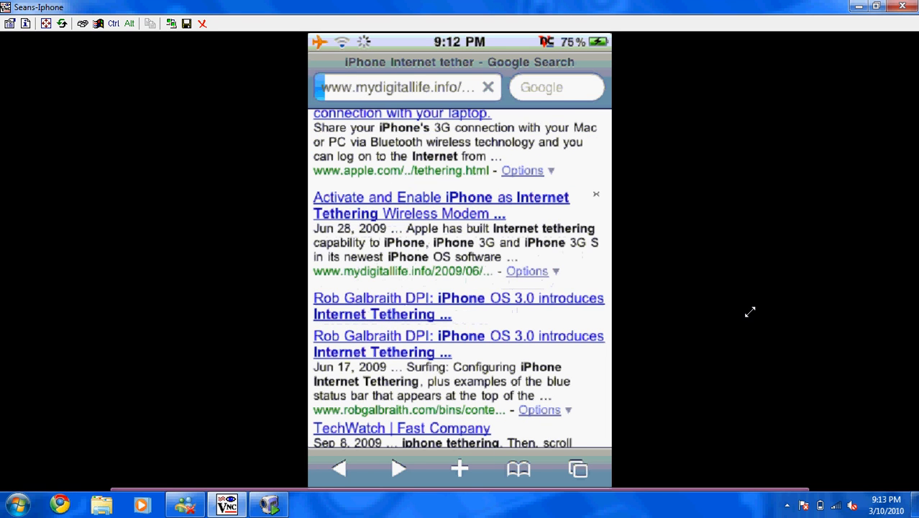
{"action": "left_click", "coordinate": [440, 204]}
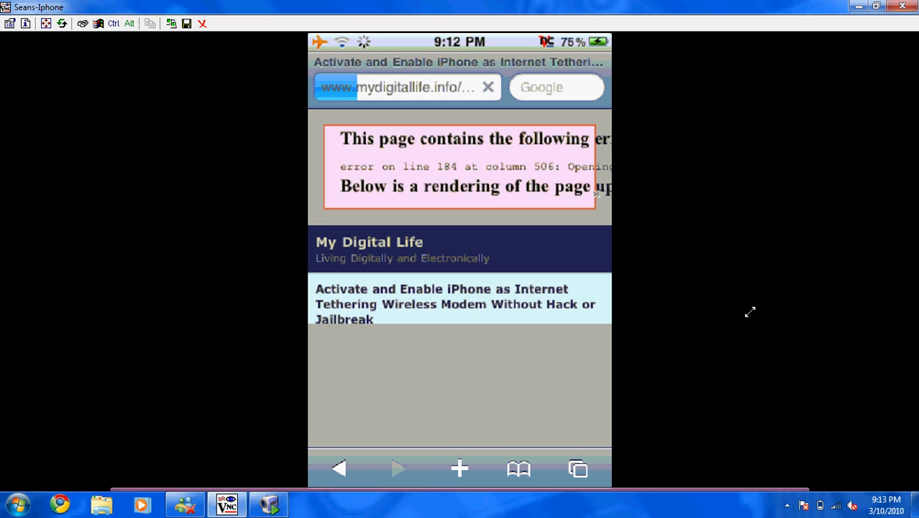
- Read down the My Digital Life article and follow its link to help.benm.at
{"action": "scroll", "scroll_direction": "down", "scroll_amount": 3}
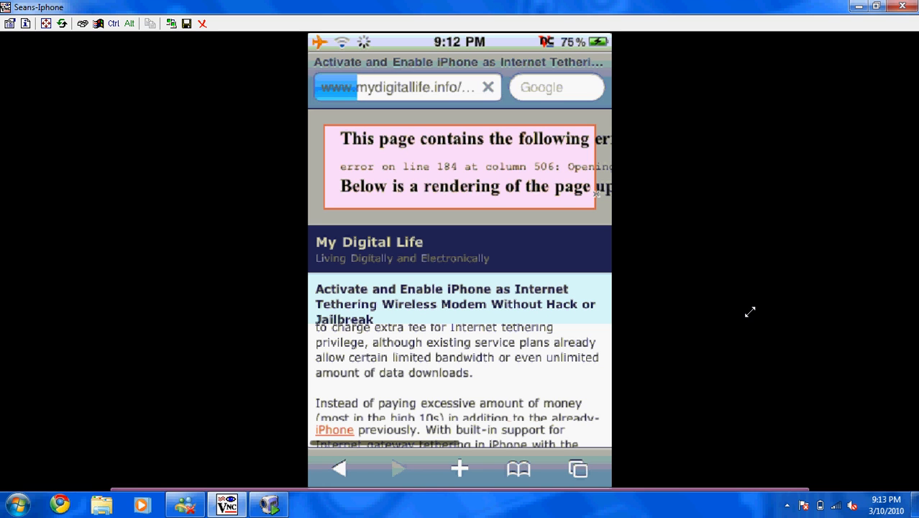
{"action": "left_click", "coordinate": [453, 276]}
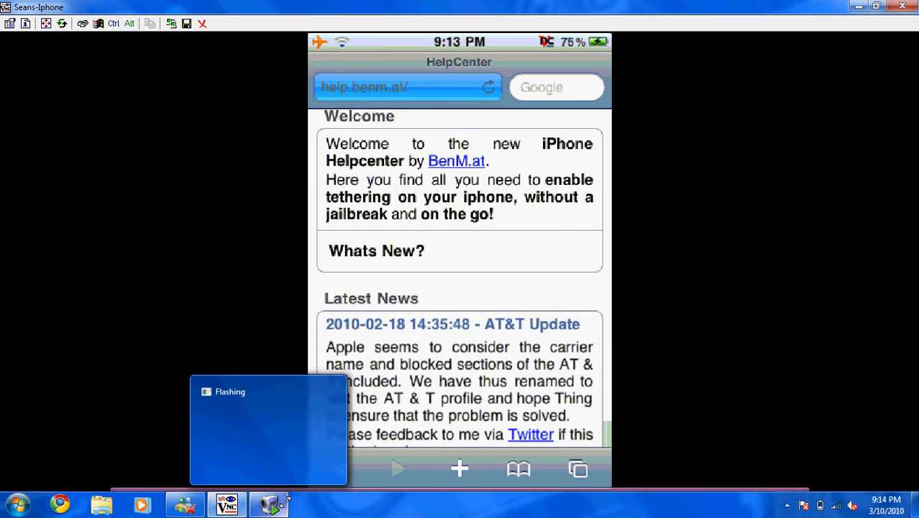
- Go to the HelpCenter's Tethering page under Features
{"action": "scroll", "scroll_direction": "down", "scroll_amount": 3}
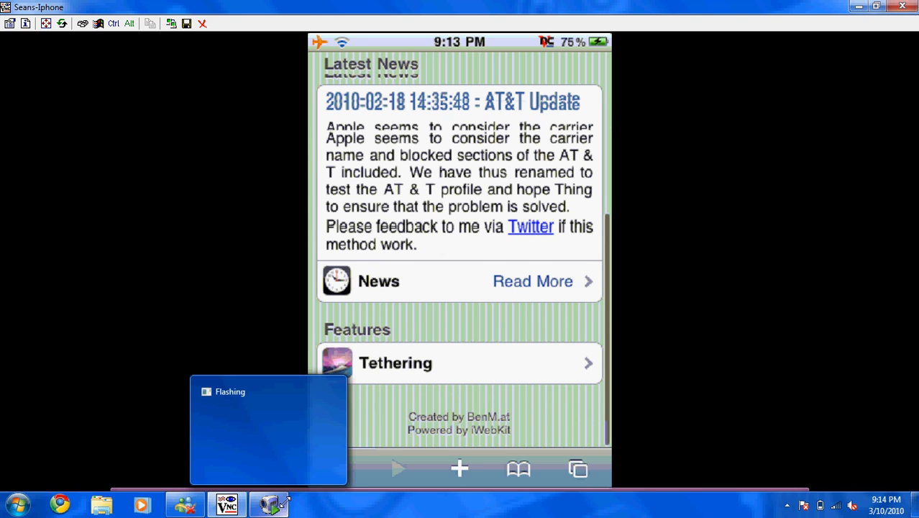
{"action": "left_click", "coordinate": [458, 362]}
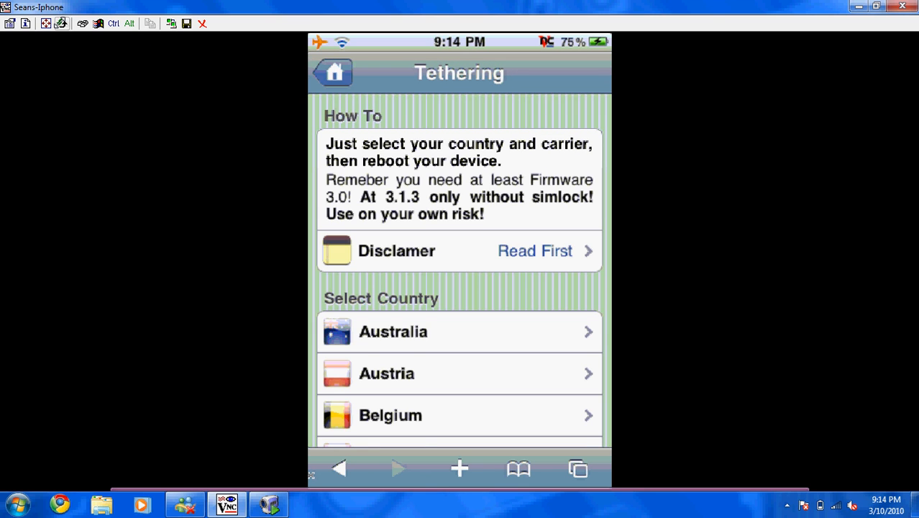
- Choose U.S.A. from the country list to reach the AT&T and T-Mobile profile downloads
{"action": "scroll", "scroll_direction": "down", "scroll_amount": 3}
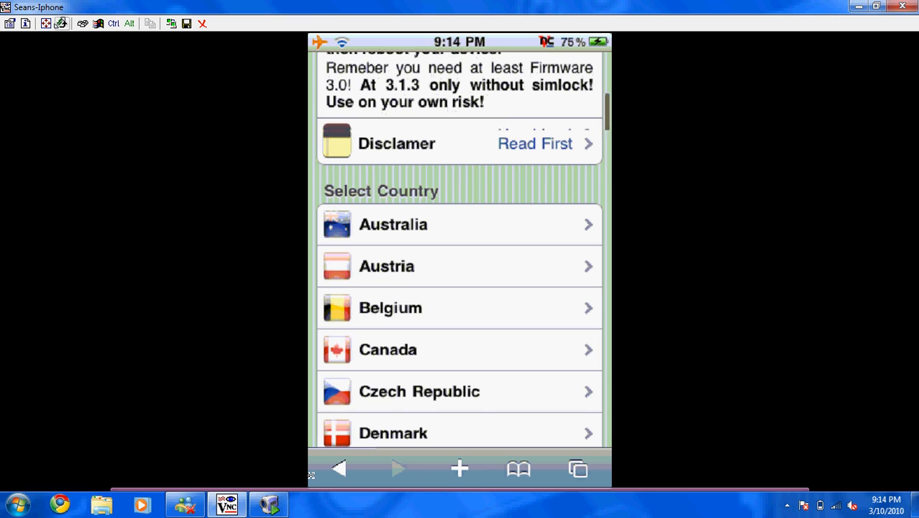
{"action": "scroll", "scroll_direction": "down", "scroll_amount": 3}
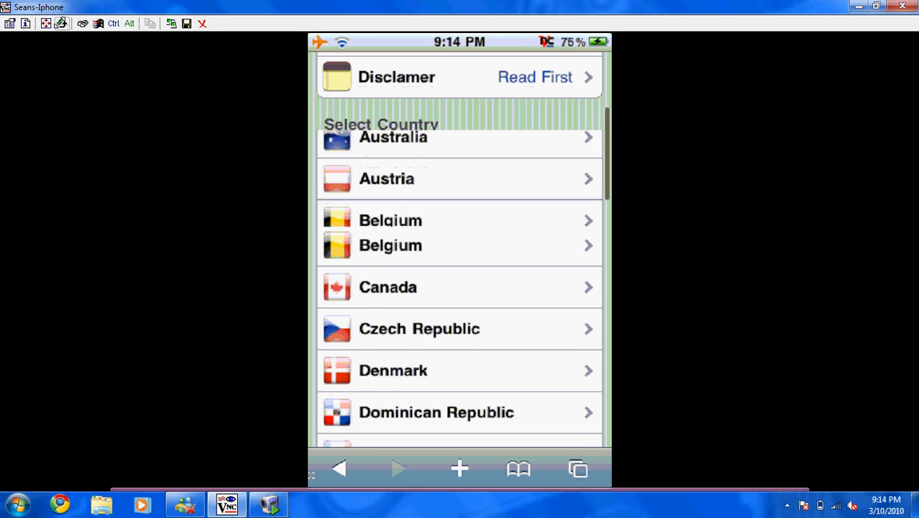
{"action": "scroll", "scroll_direction": "down", "scroll_amount": 3}
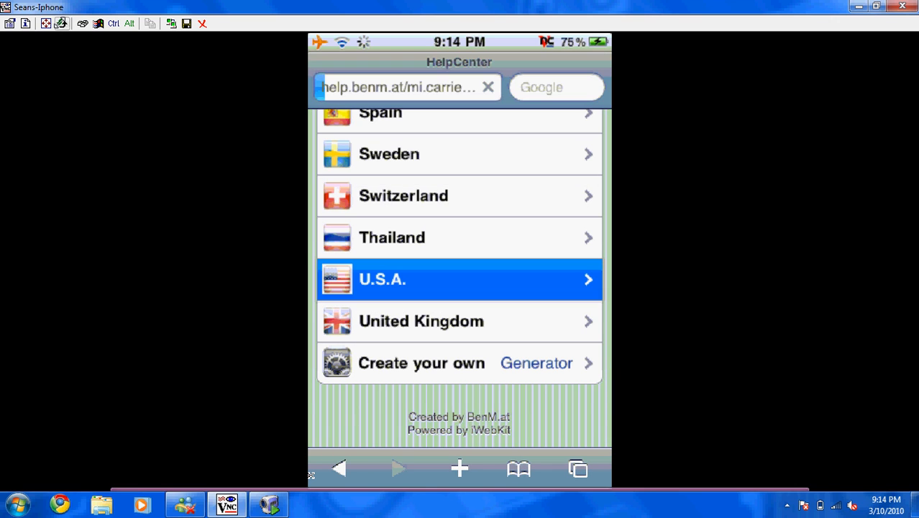
{"action": "left_click", "coordinate": [459, 279]}
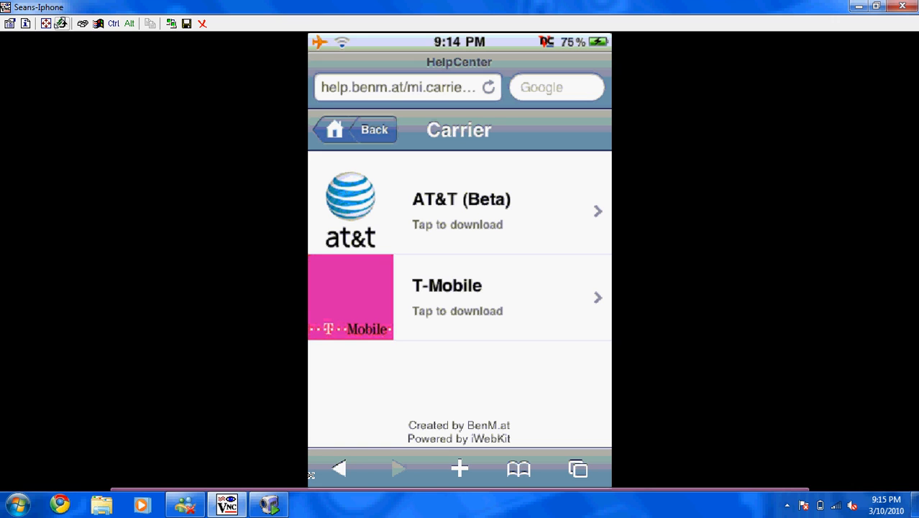
- Select the T-Mobile carrier profile with Install WebClip left on and start its download
{"action": "left_click", "coordinate": [458, 296]}
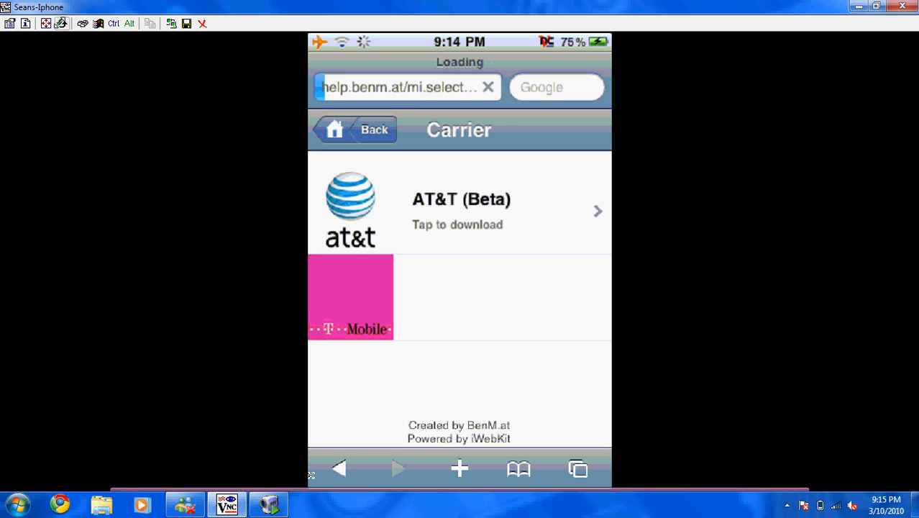
{"action": "left_click", "coordinate": [351, 297]}
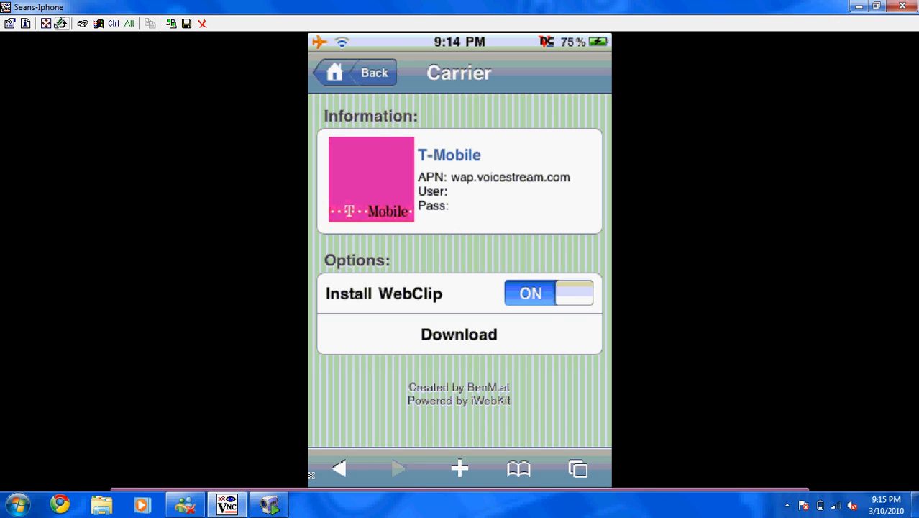
{"action": "left_click", "coordinate": [459, 333]}
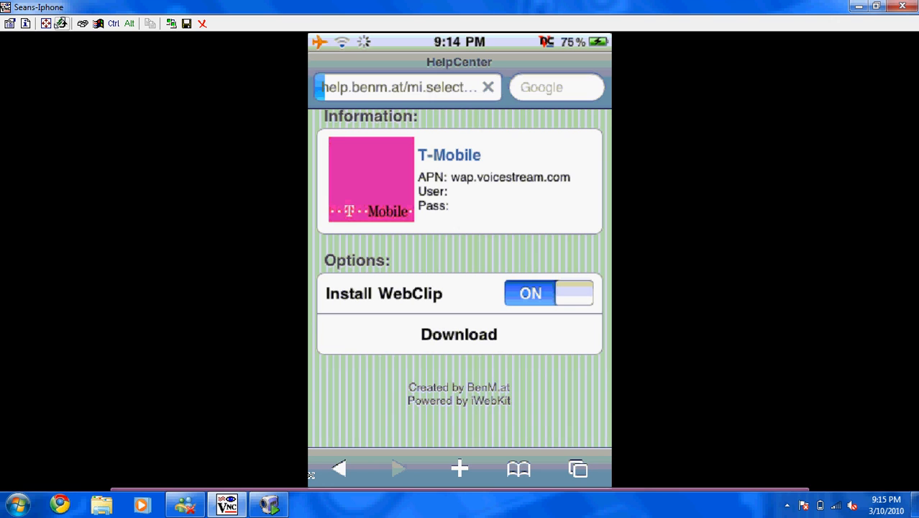
{"action": "left_click", "coordinate": [459, 334]}
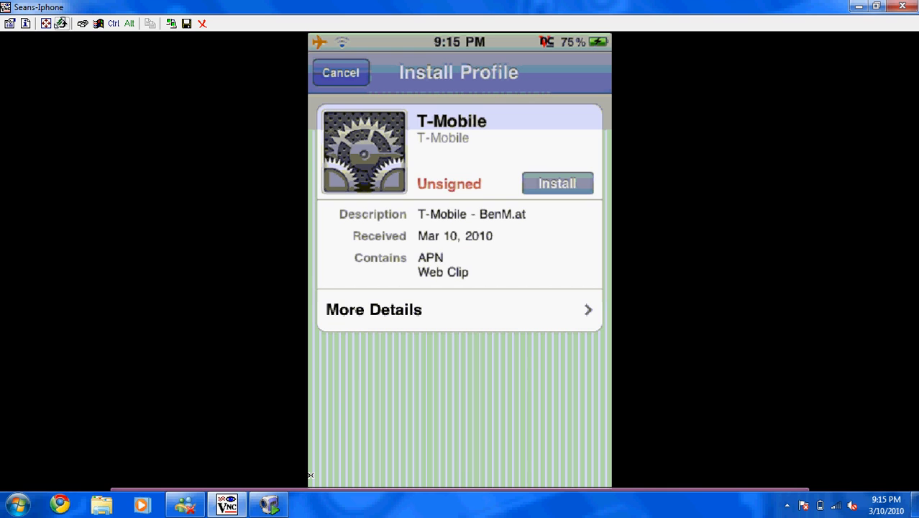
- Review the unsigned T-Mobile profile on the Install Profile screen without installing it
{"action": "left_click", "coordinate": [558, 182]}
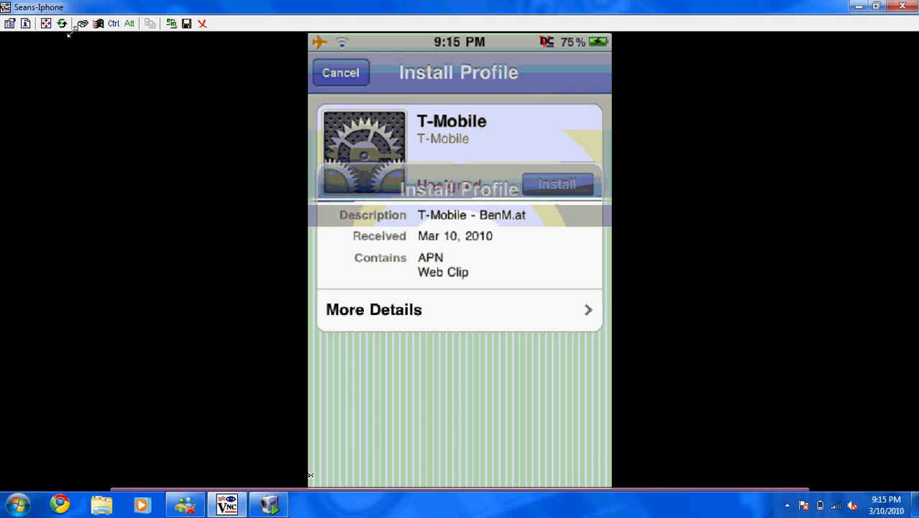
{"action": "mouse_move", "coordinate": [64, 23]}
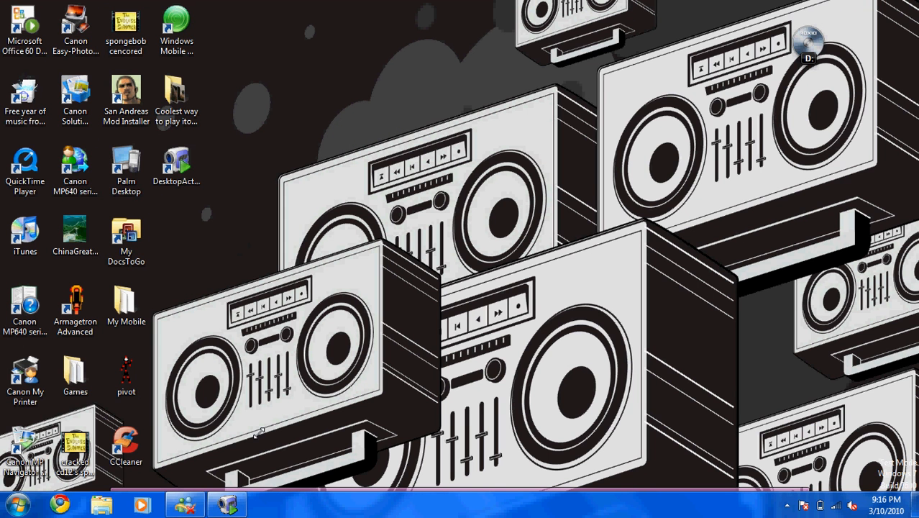
{"action": "mouse_move", "coordinate": [282, 414]}
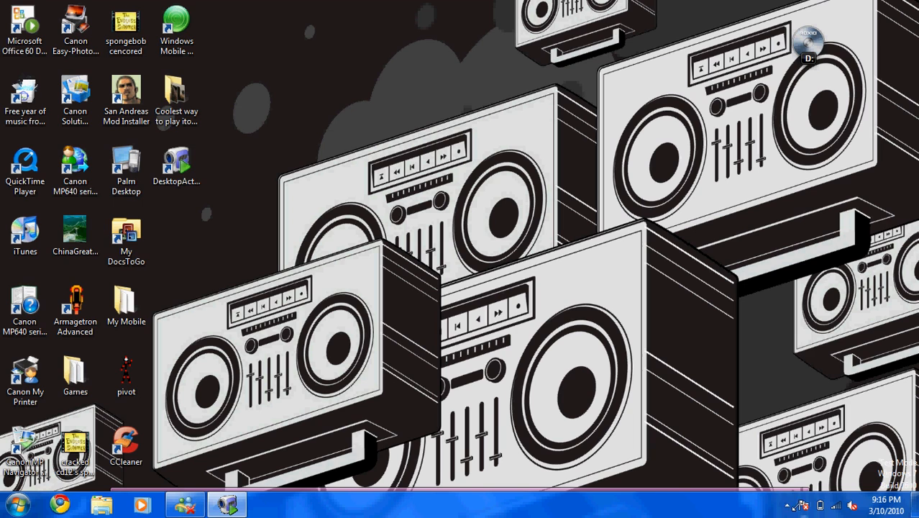
{"action": "left_click", "coordinate": [786, 506]}
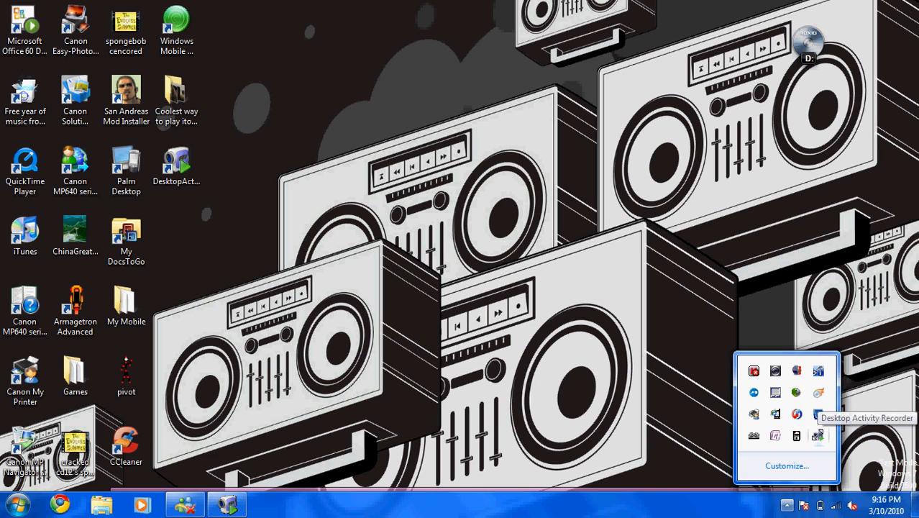
{"action": "left_click", "coordinate": [16, 504]}
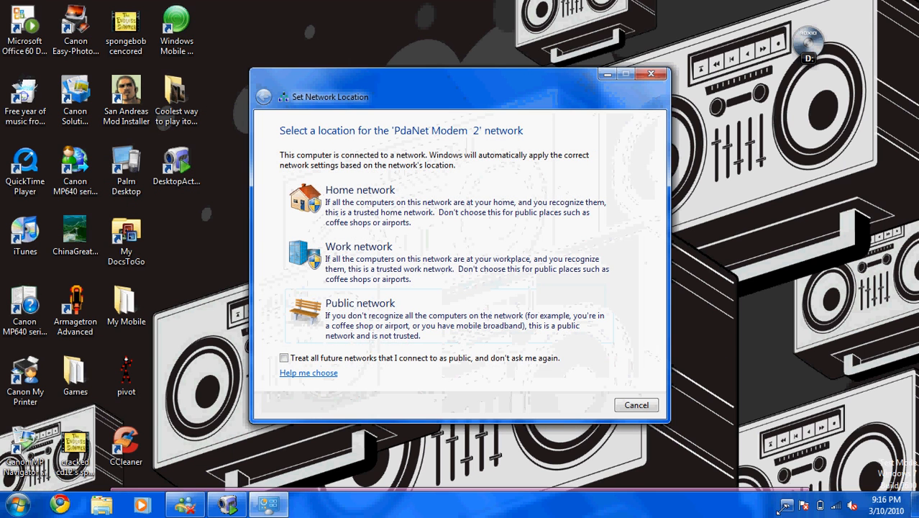
{"action": "left_click", "coordinate": [636, 404]}
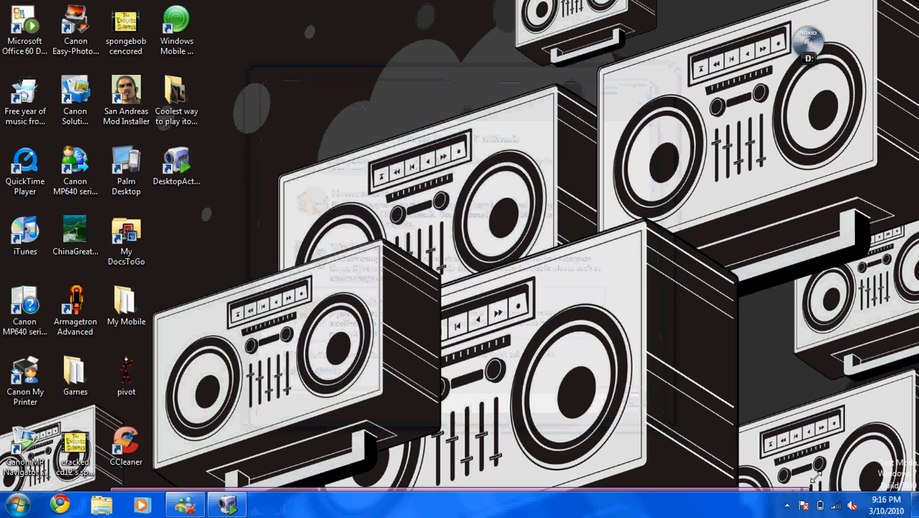